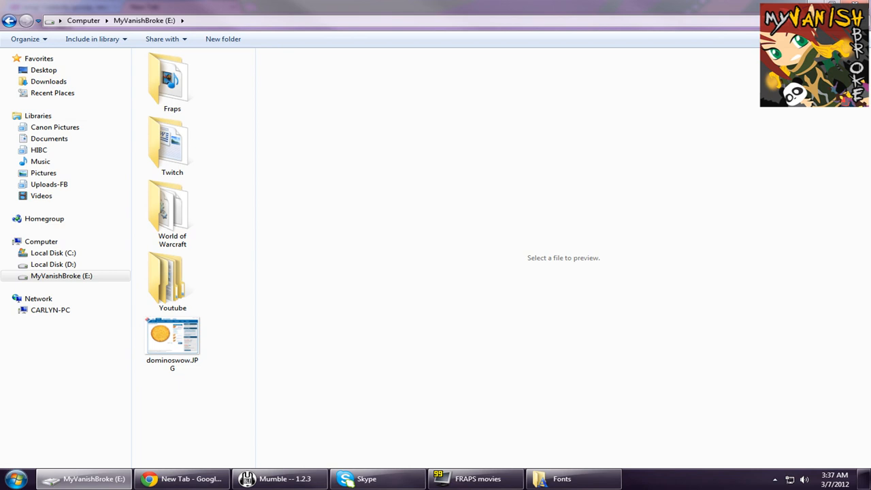
Navigate World of Warcraft > Interface > AddOns into the FontDamageChanger addon folder.
{"action": "left_click", "coordinate": [172, 211]}
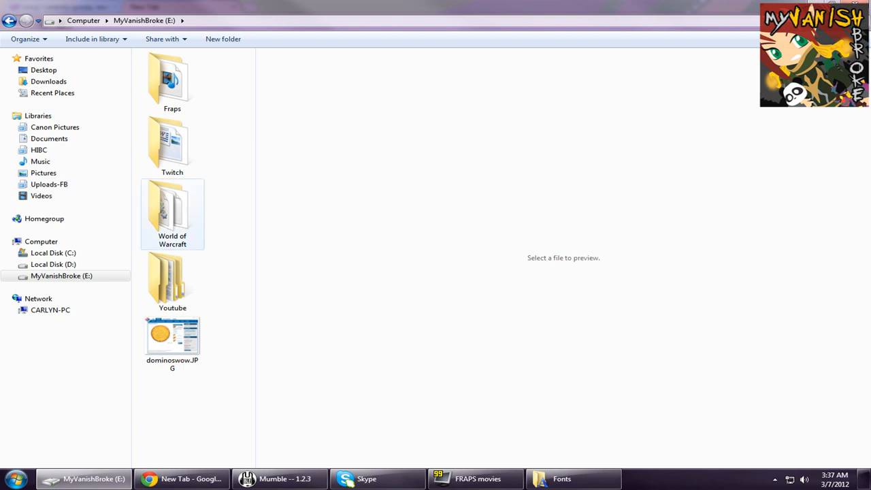
{"action": "mouse_move", "coordinate": [171, 215]}
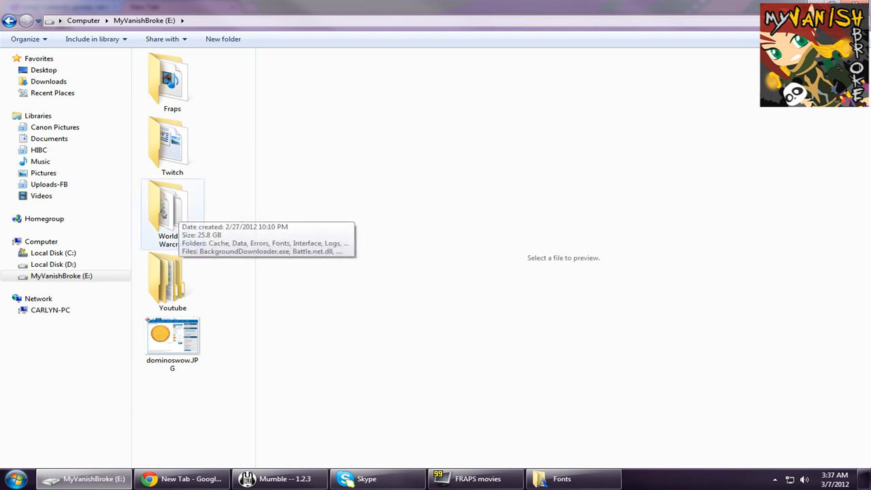
{"action": "double_click", "coordinate": [170, 211]}
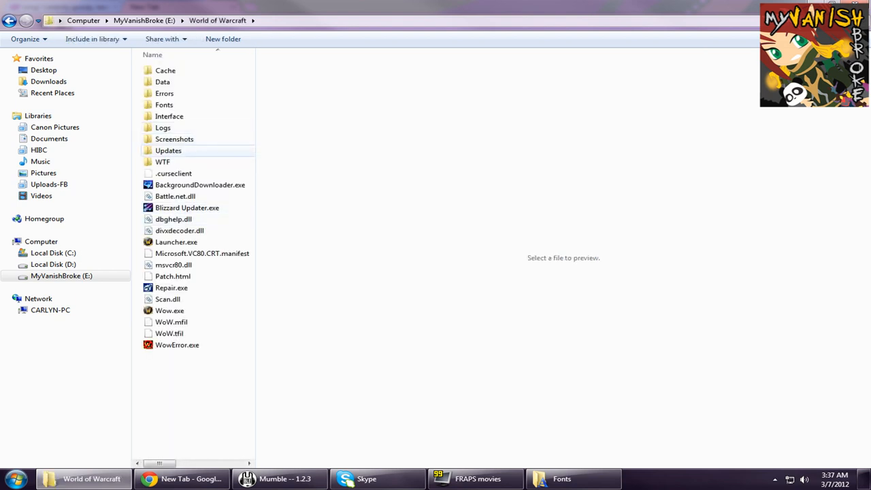
{"action": "double_click", "coordinate": [168, 115]}
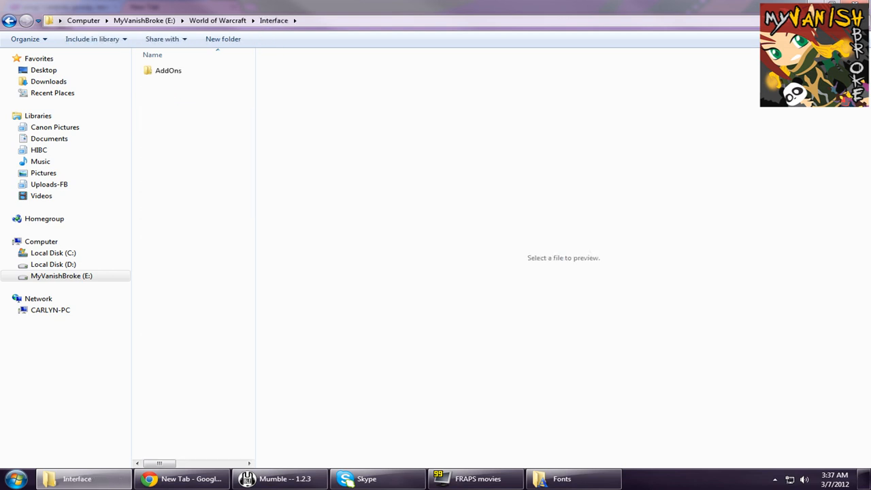
{"action": "double_click", "coordinate": [175, 71]}
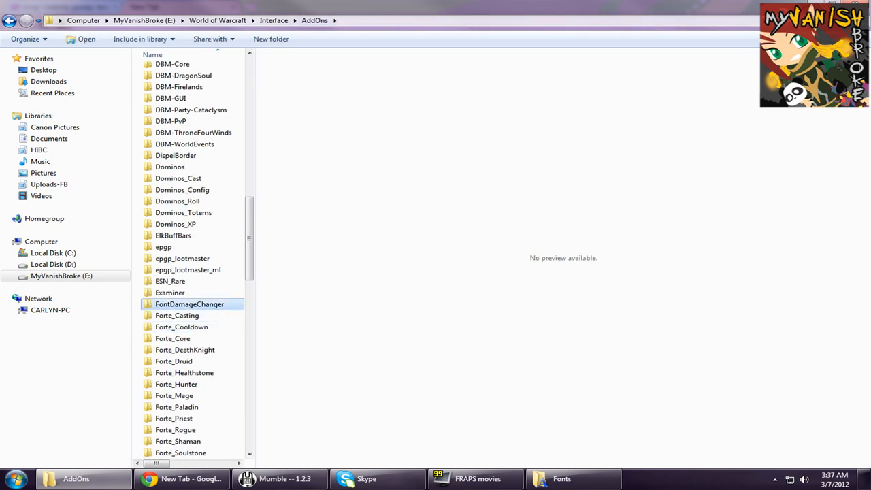
{"action": "mouse_move", "coordinate": [189, 305]}
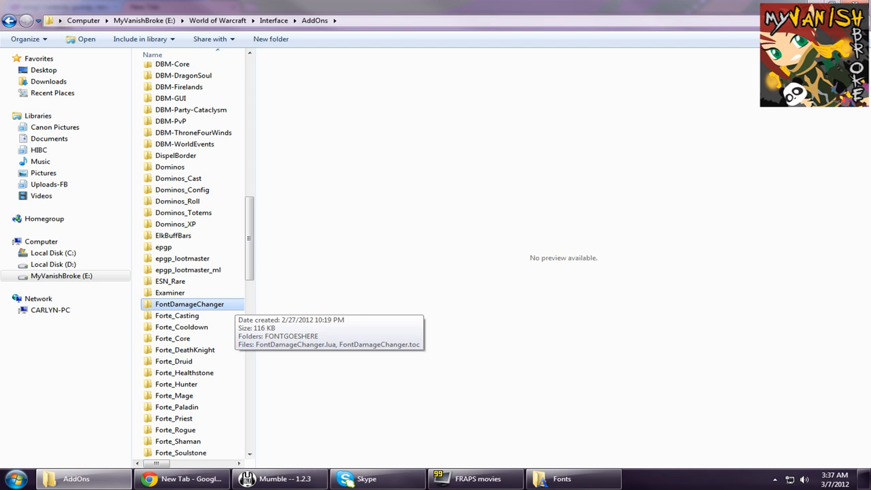
{"action": "double_click", "coordinate": [191, 305]}
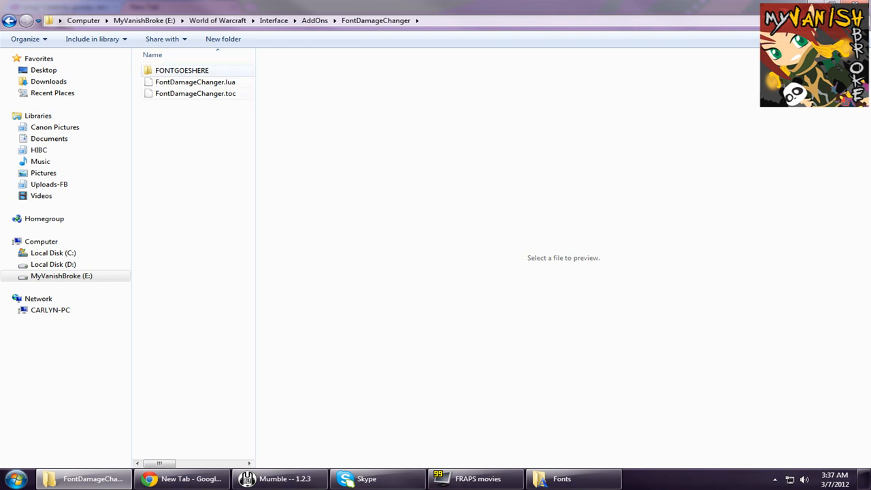
{"action": "mouse_move", "coordinate": [182, 70]}
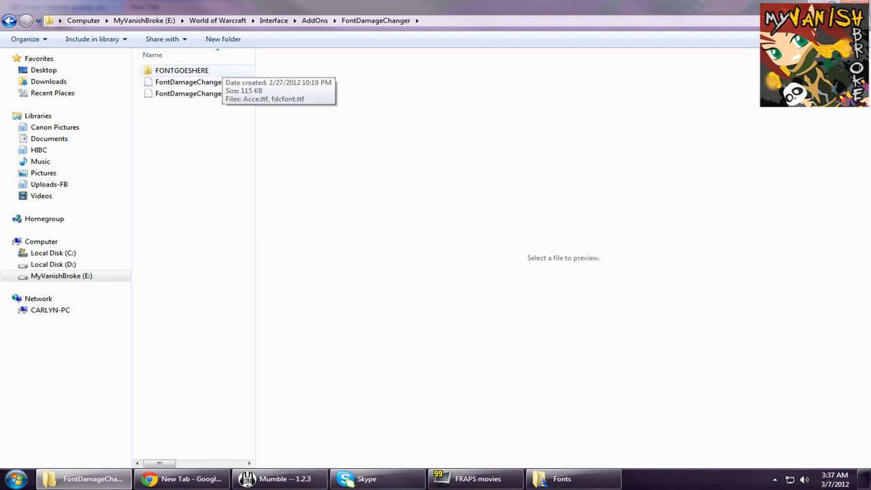
Enter the FONTGOESHERE folder (Acce.ttf, fdcfont.ttf) and bring up the installed Fonts window.
{"action": "double_click", "coordinate": [182, 70]}
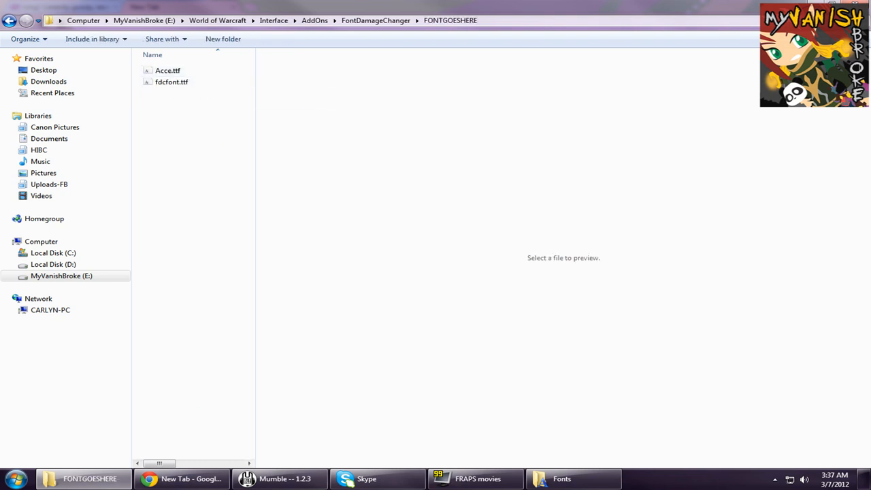
{"action": "left_click", "coordinate": [561, 479]}
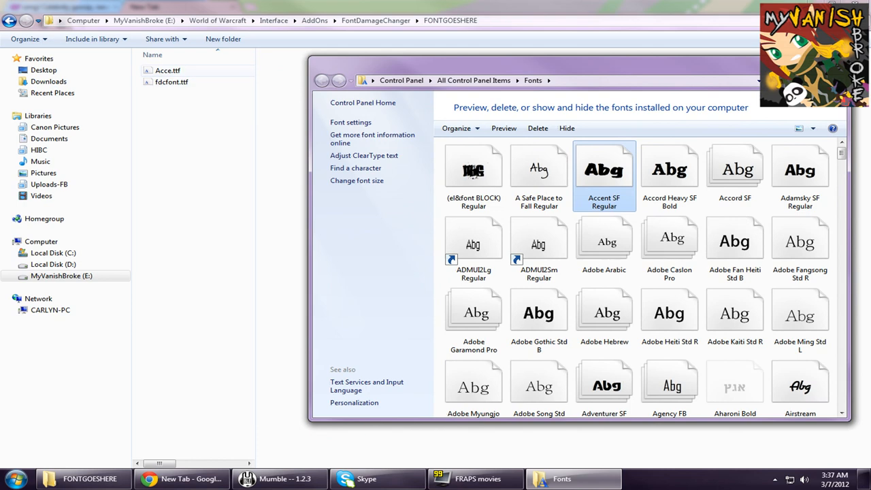
Close the Fonts window so Acce.ttf's preview shows beside the FONTGOESHERE folder.
{"action": "right_click", "coordinate": [539, 169]}
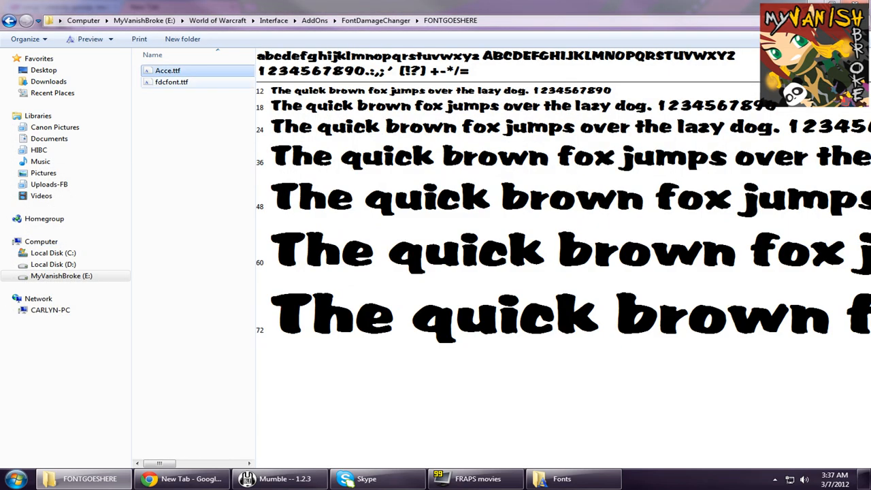
Preview fdcfont.ttf and Acce.ttf in turn, then show World of Warcraft's AddOn List with FontDamageChanger enabled.
{"action": "left_click", "coordinate": [171, 81]}
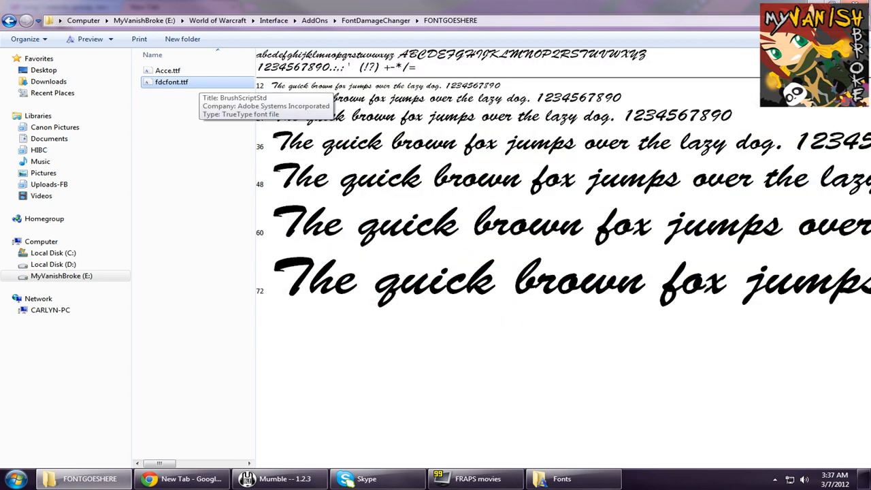
{"action": "left_click", "coordinate": [162, 71]}
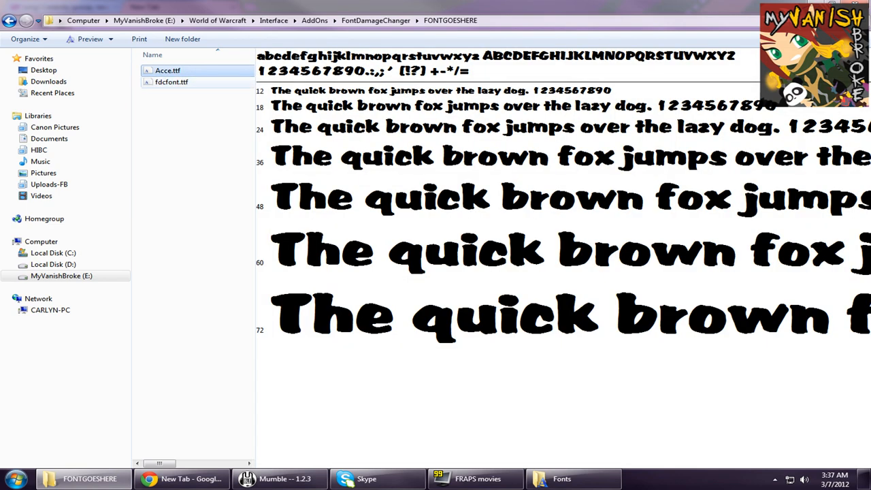
{"action": "left_click", "coordinate": [172, 82]}
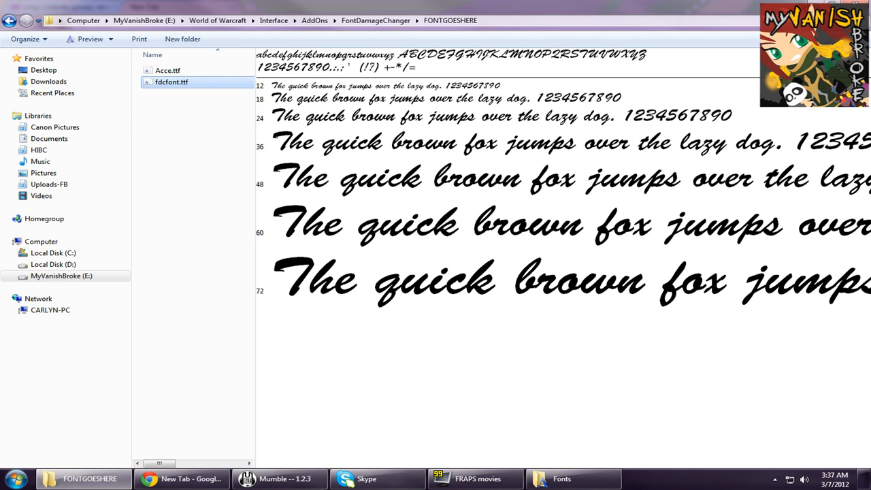
{"action": "mouse_move", "coordinate": [172, 81]}
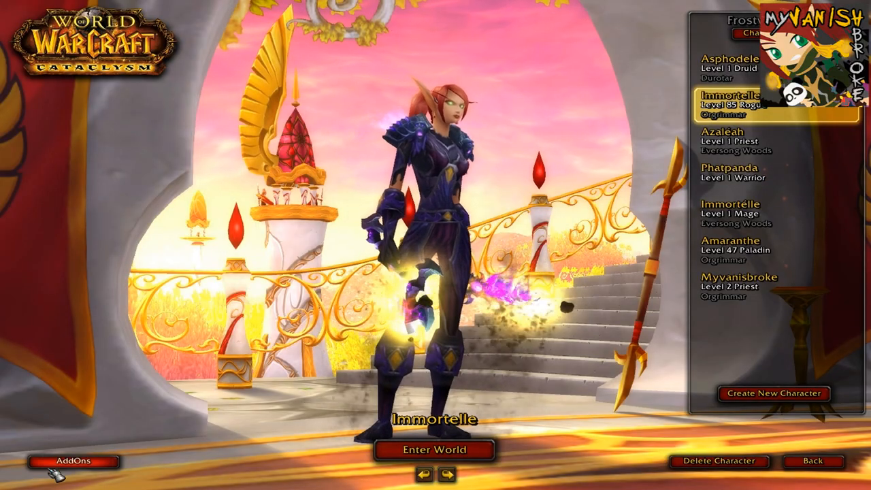
{"action": "left_click", "coordinate": [73, 460]}
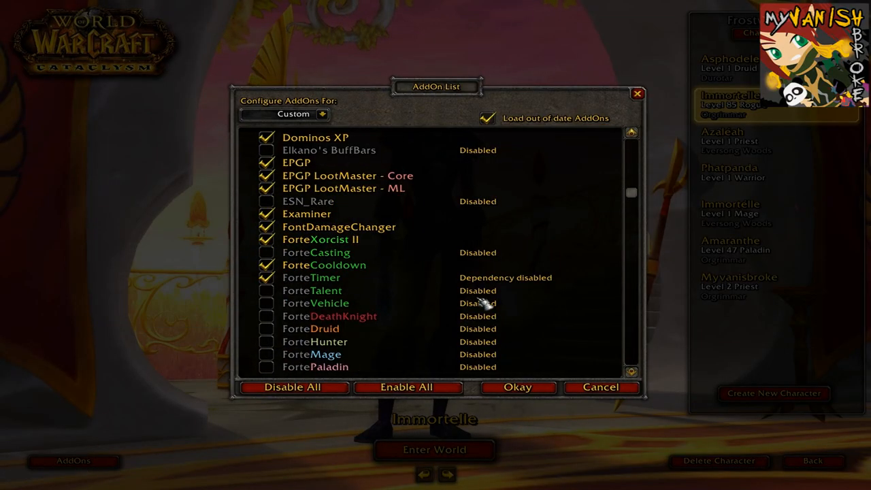
{"action": "mouse_move", "coordinate": [348, 226]}
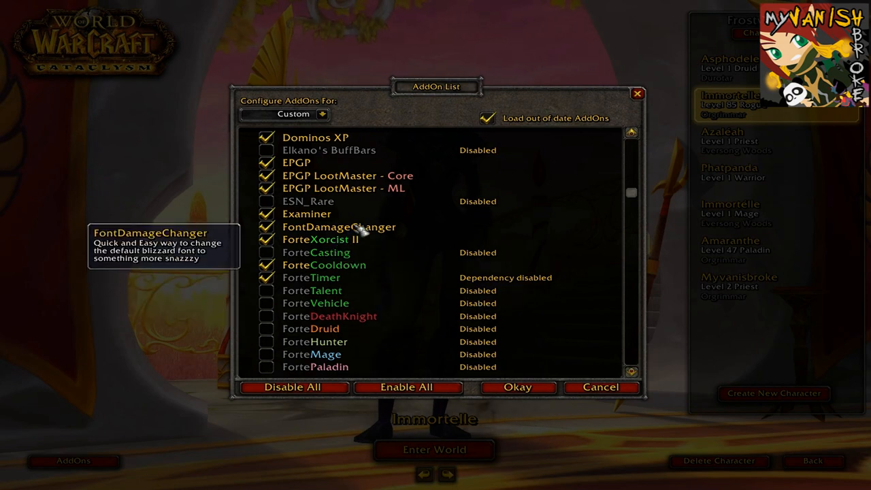